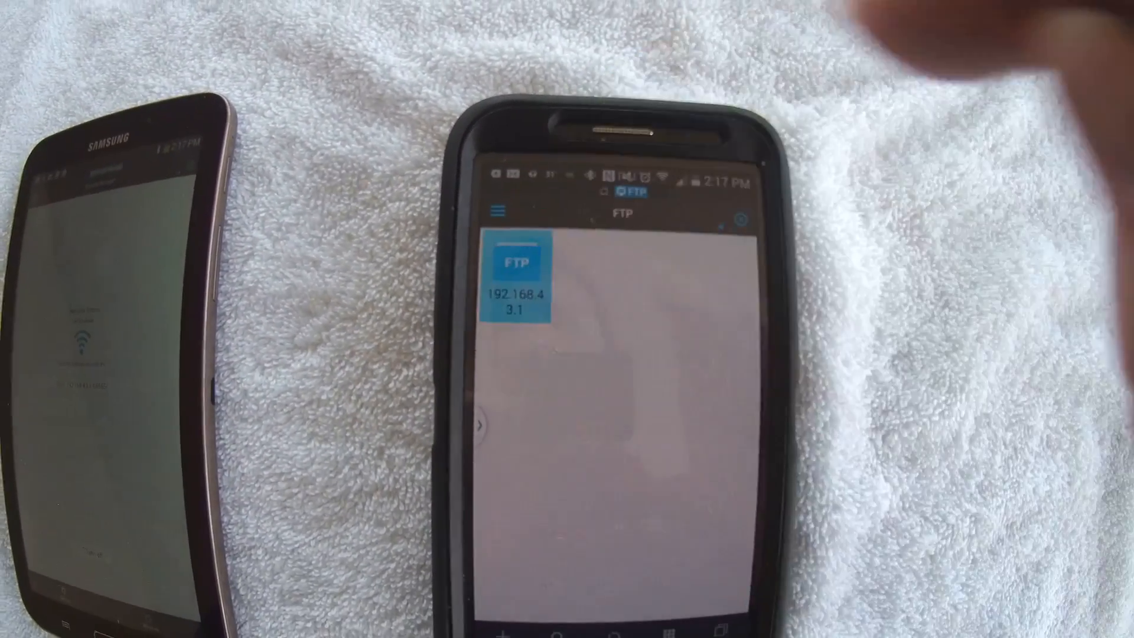
Connect to the FTP server at 192.168.43.1 to browse the tablet's top-level folders.
left_click(515, 275)
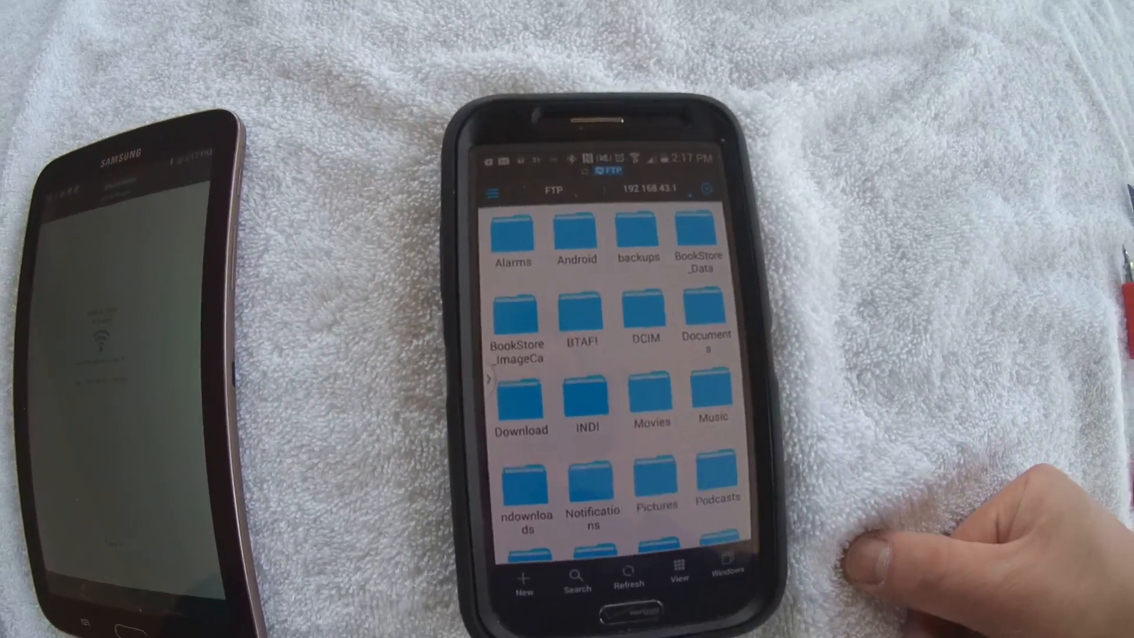